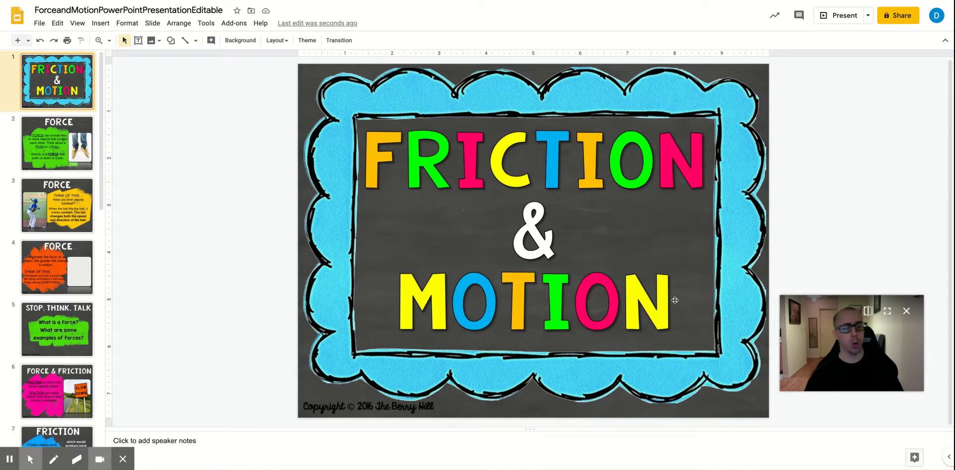
pyautogui.moveTo(436, 166)
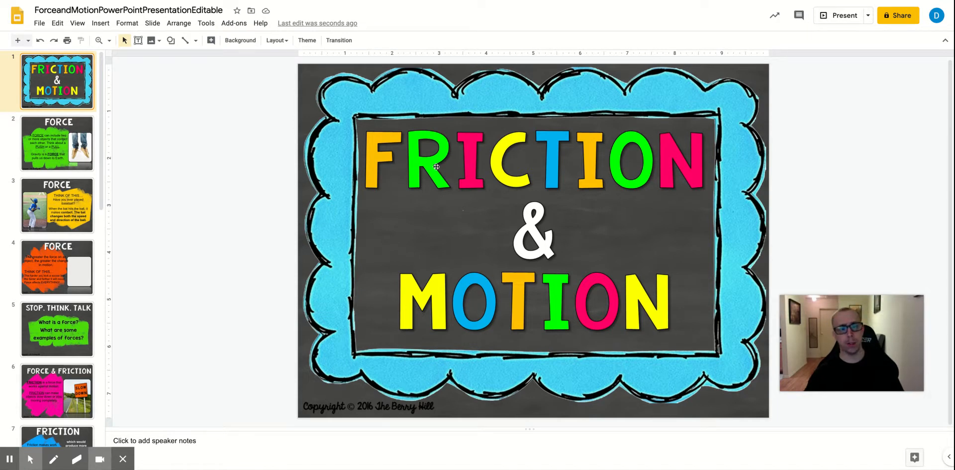
pyautogui.moveTo(702, 171)
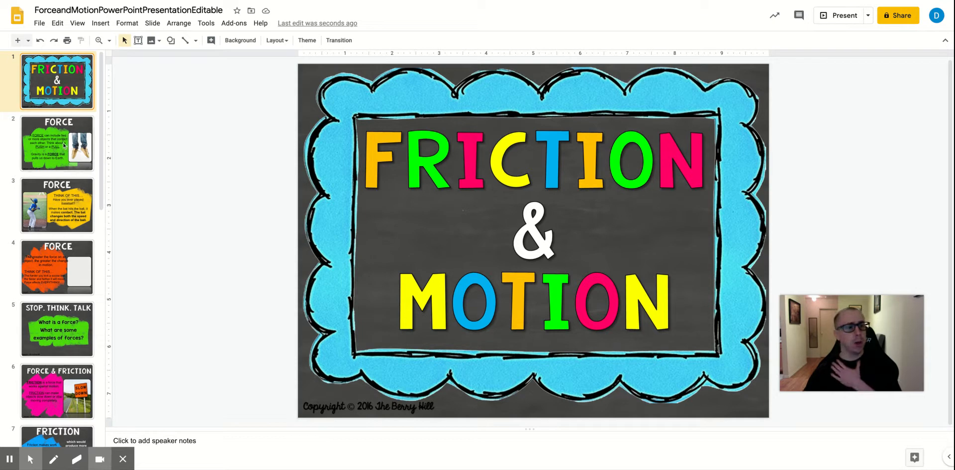
# Advance from the title slide to the first Force slide in the slide strip.
pyautogui.click(56, 142)
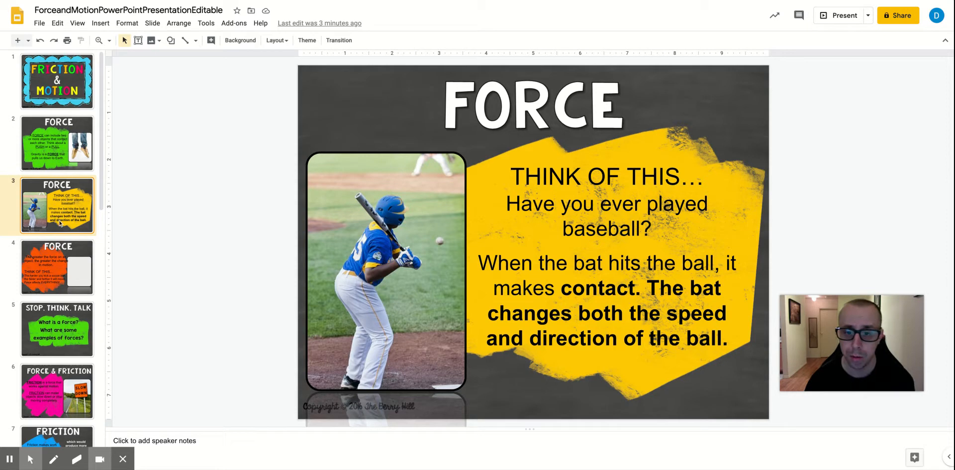
pyautogui.moveTo(207, 294)
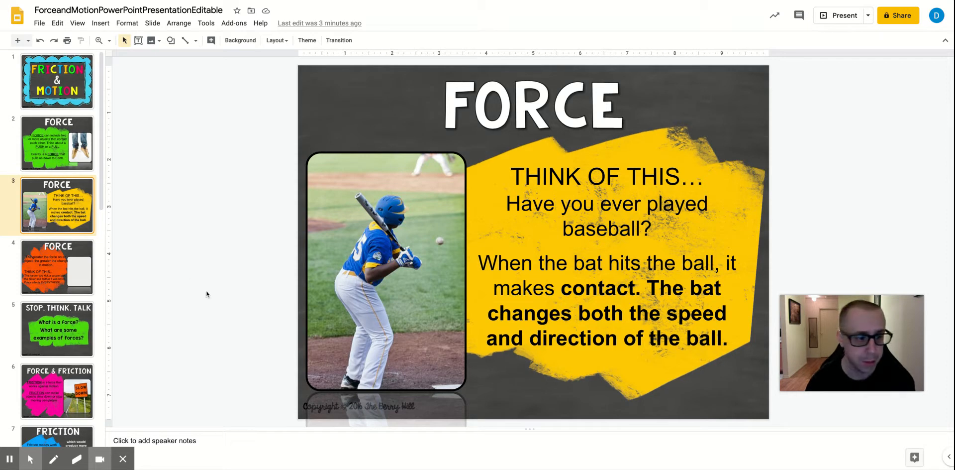
pyautogui.moveTo(189, 239)
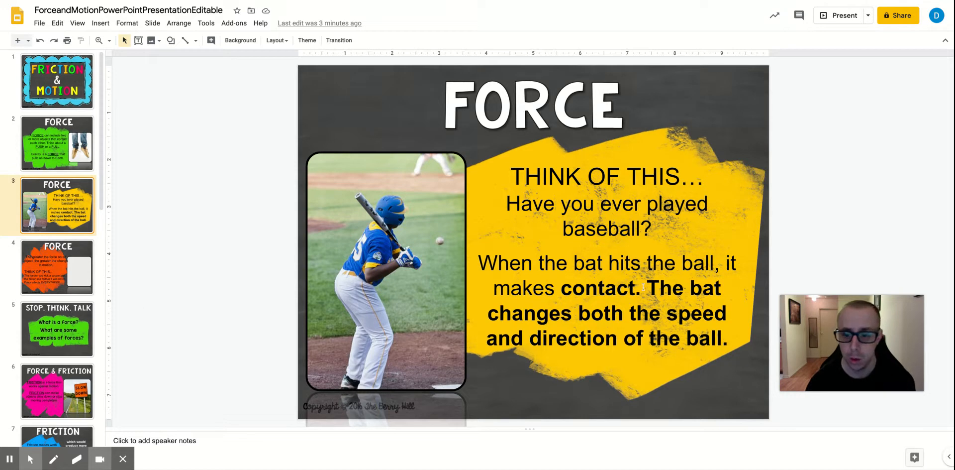
pyautogui.moveTo(851, 341)
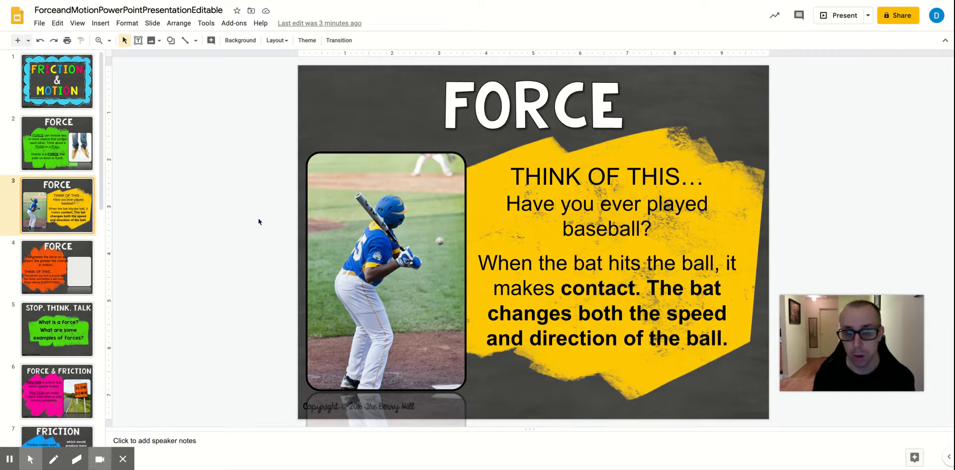
pyautogui.moveTo(218, 222)
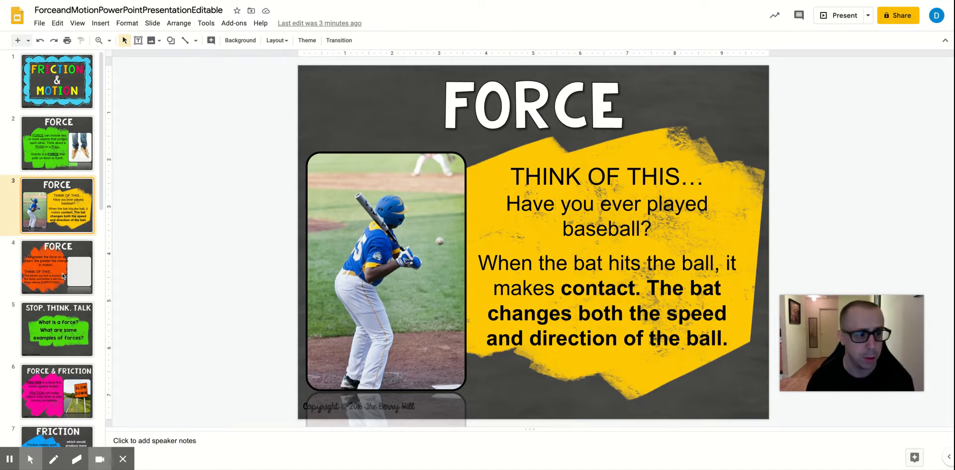
# Show slide 4, the Force slide about kicking a soccer ball harder.
pyautogui.click(56, 268)
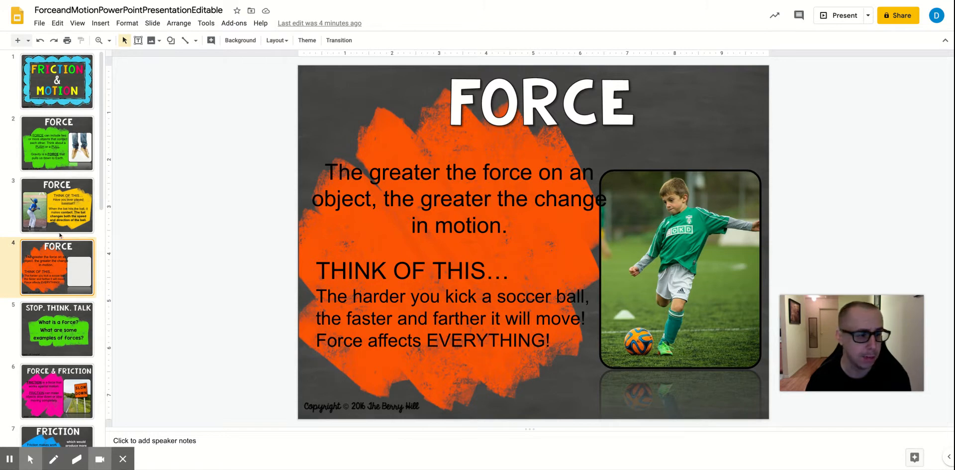
# Show the Stop, Think, Talk slide, then move on to the Force & Friction slide.
pyautogui.click(56, 328)
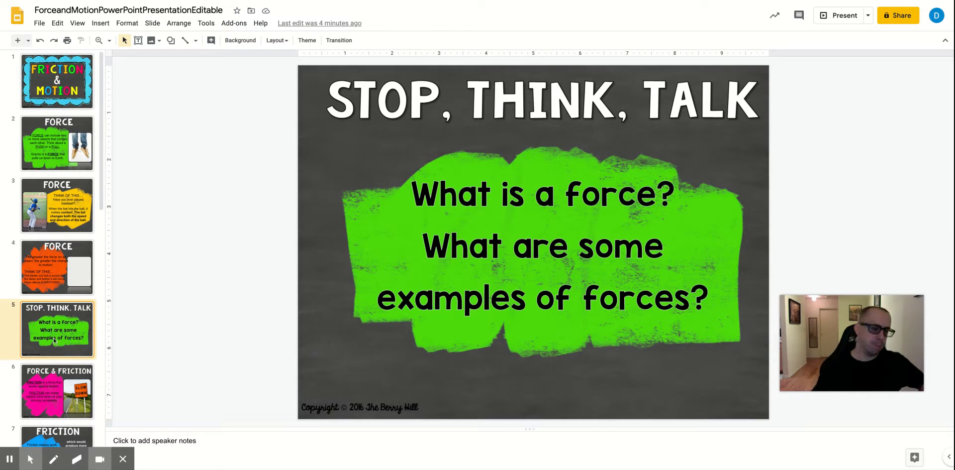
pyautogui.moveTo(65, 398)
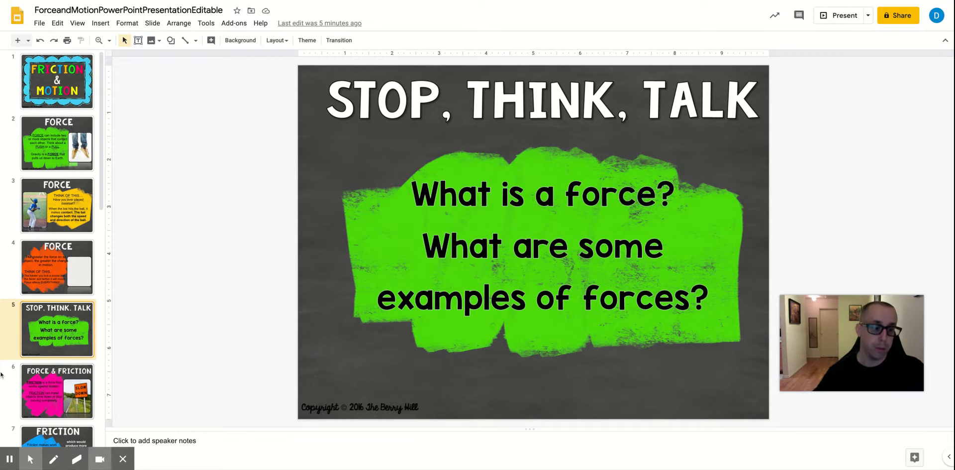
pyautogui.click(56, 396)
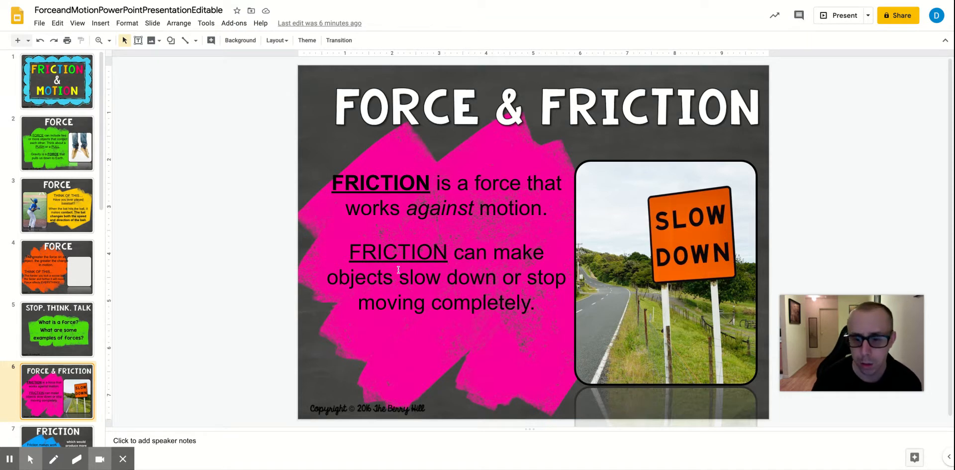
pyautogui.moveTo(648, 209)
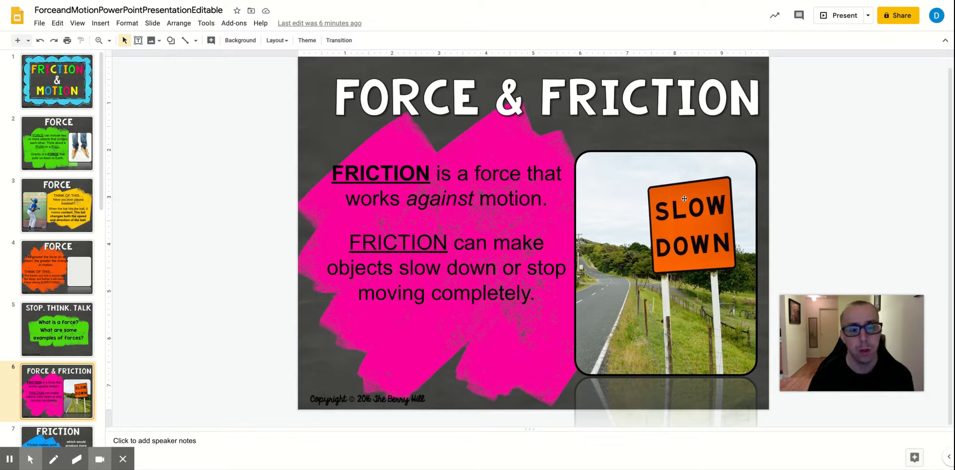
pyautogui.moveTo(298, 324)
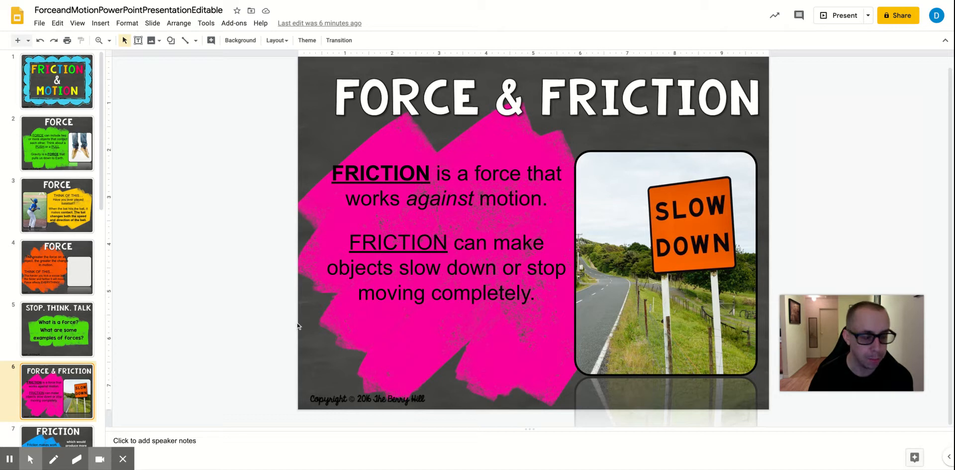
pyautogui.moveTo(269, 310)
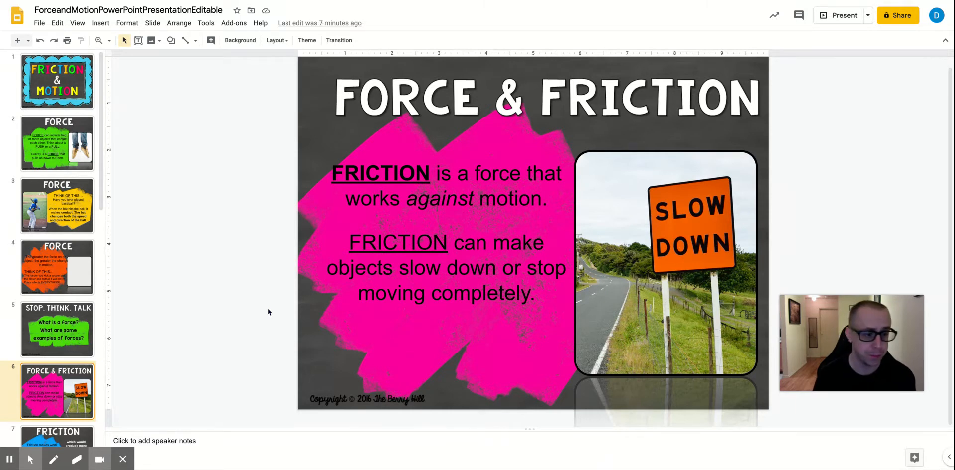
# Move from the Force & Friction slide to slide 7 comparing rough and smooth surfaces.
pyautogui.scroll(-3)
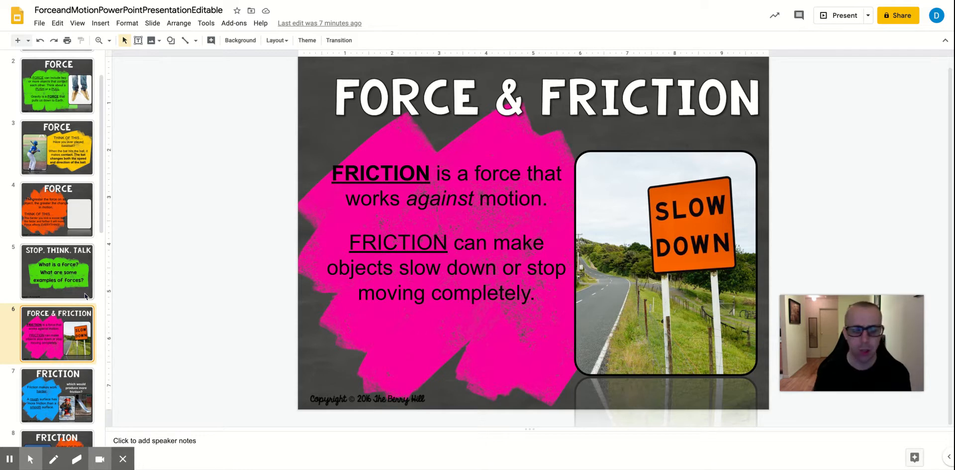
pyautogui.click(56, 394)
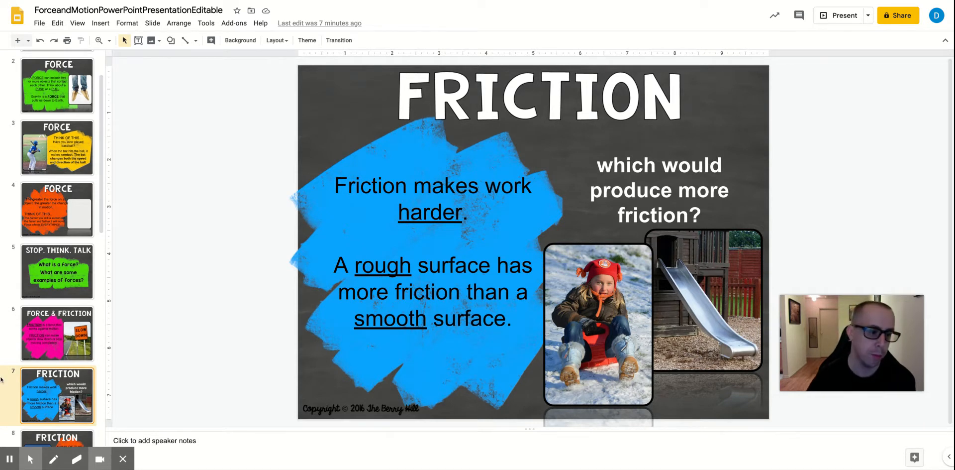
# Advance to slide 8, the roller coaster Friction slide with smooth tracks.
pyautogui.click(57, 407)
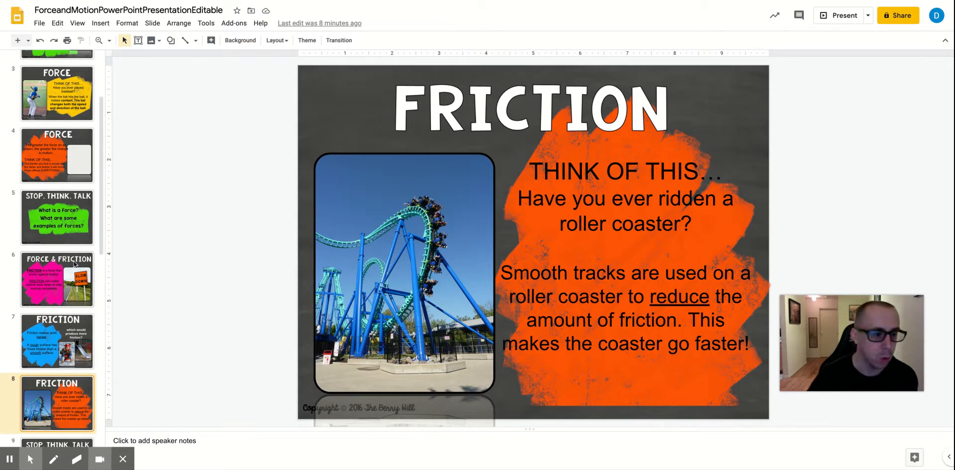
pyautogui.moveTo(13, 288)
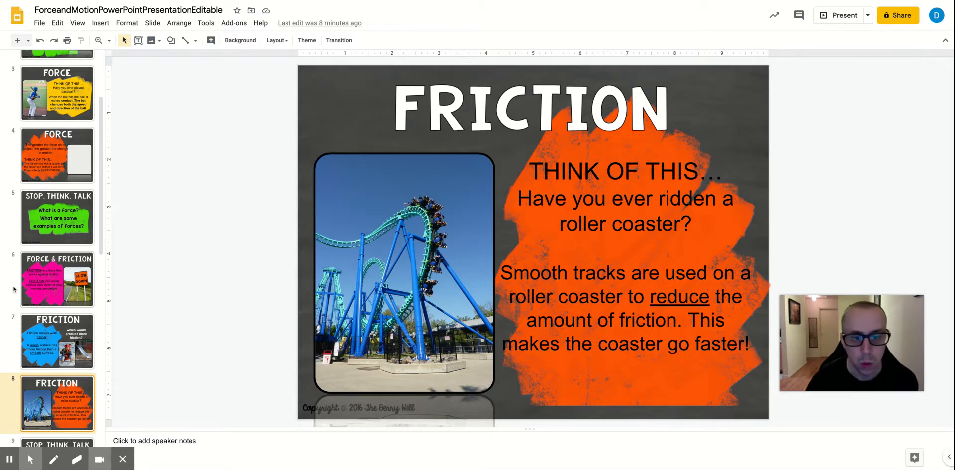
pyautogui.moveTo(102, 285)
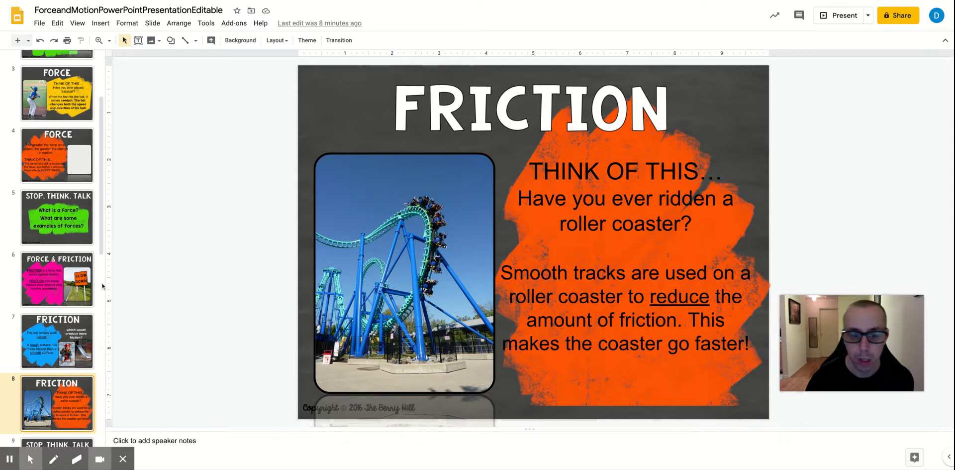
# Advance to slide 9, the Stop, Think, Talk question about friction and its effects.
pyautogui.scroll(-3)
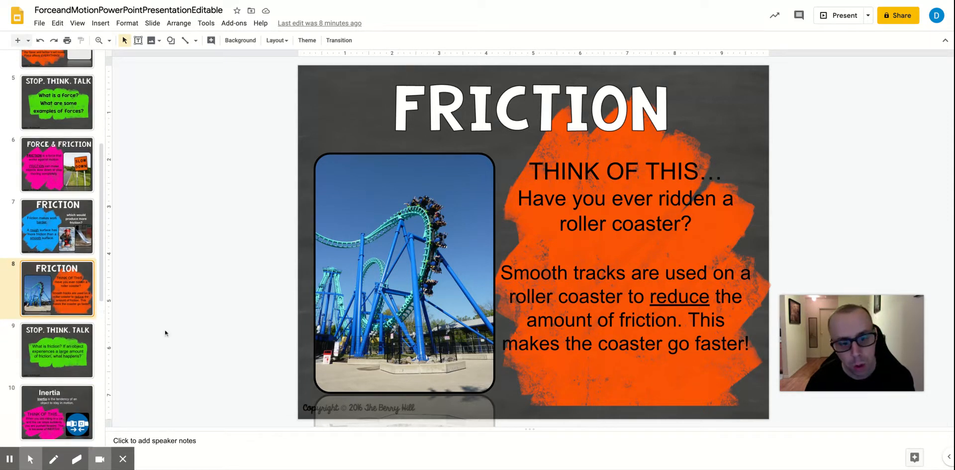
pyautogui.click(57, 350)
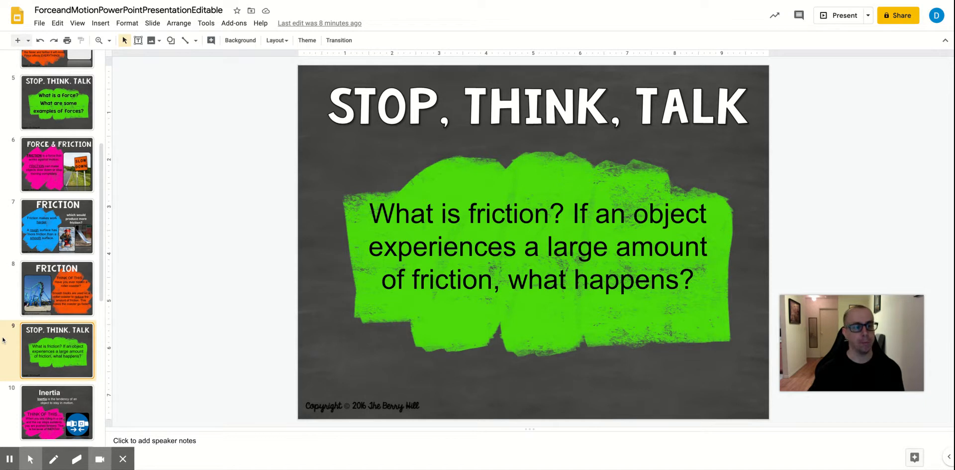
pyautogui.moveTo(83, 218)
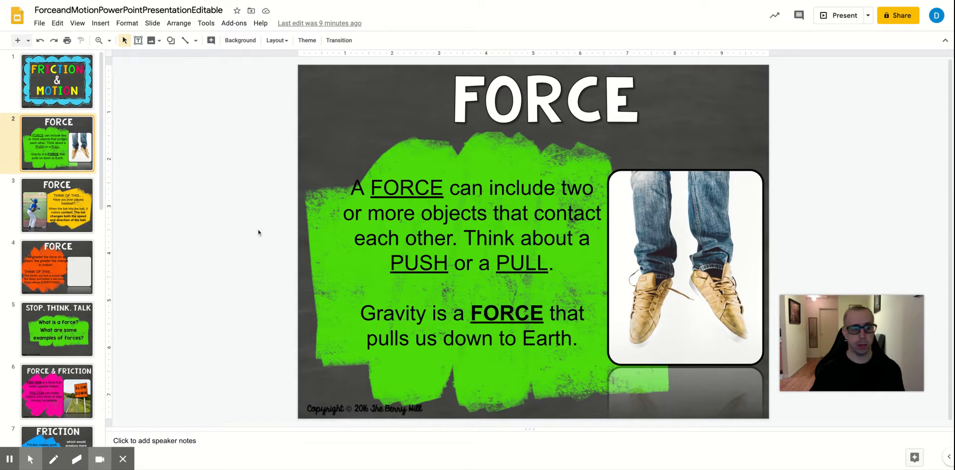
pyautogui.moveTo(147, 268)
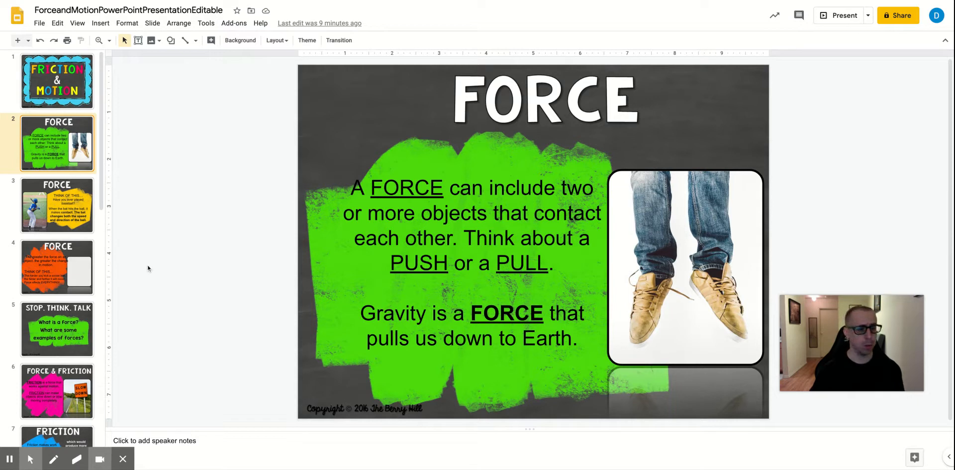
# Scroll the slide strip while slide 2, Force, stays on screen.
pyautogui.scroll(-3)
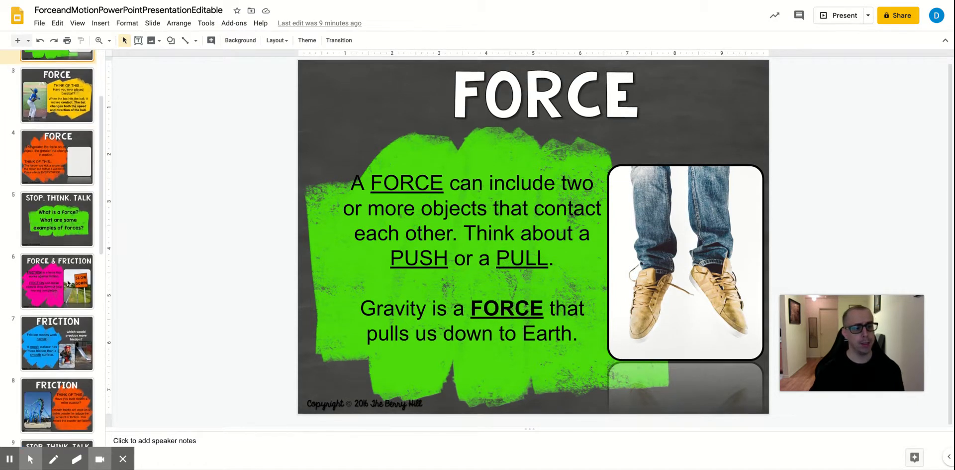